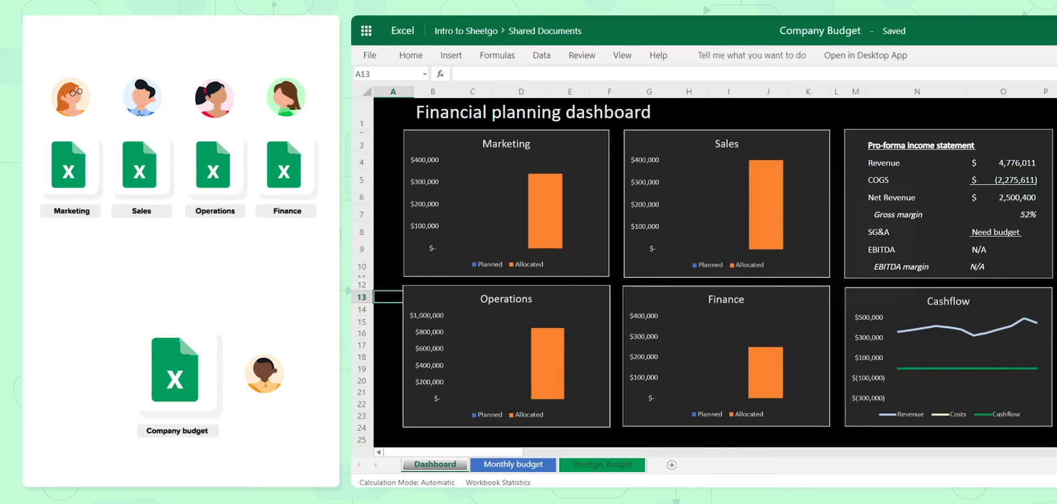
{"action": "mouse_move", "coordinate": [580, 203]}
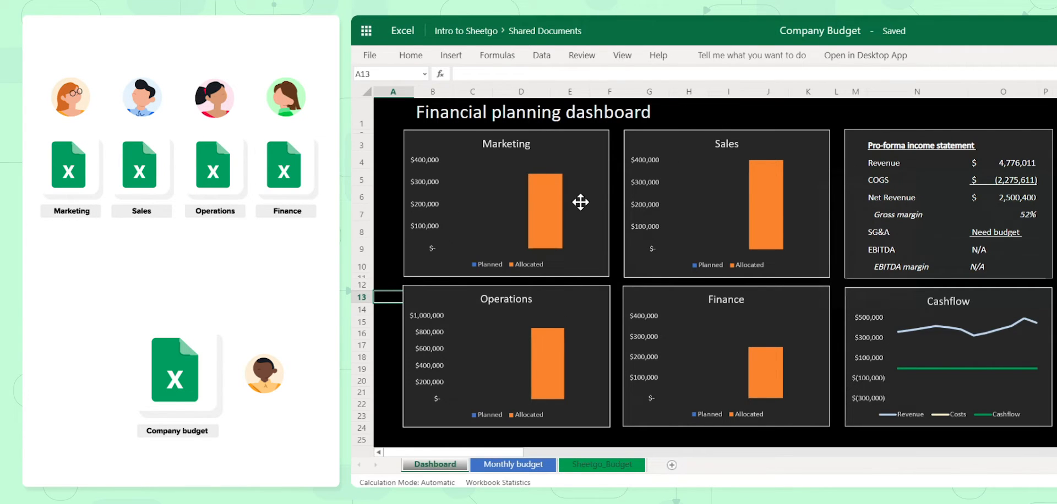
{"action": "mouse_move", "coordinate": [613, 220]}
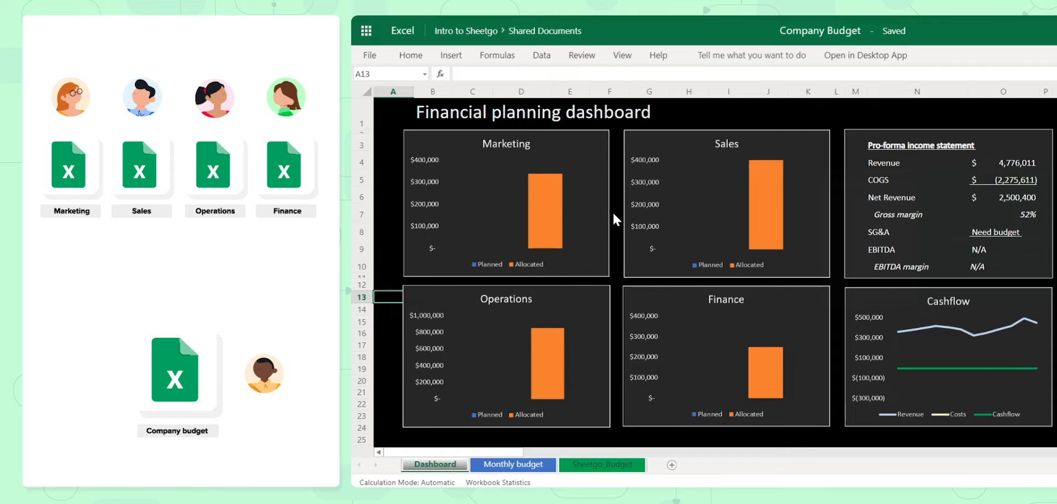
{"action": "mouse_move", "coordinate": [537, 267]}
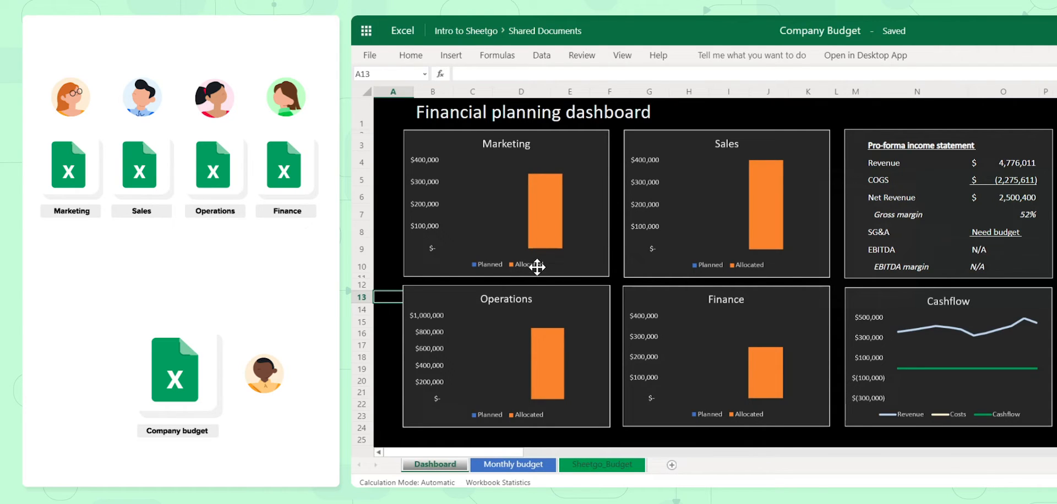
{"action": "mouse_move", "coordinate": [538, 364]}
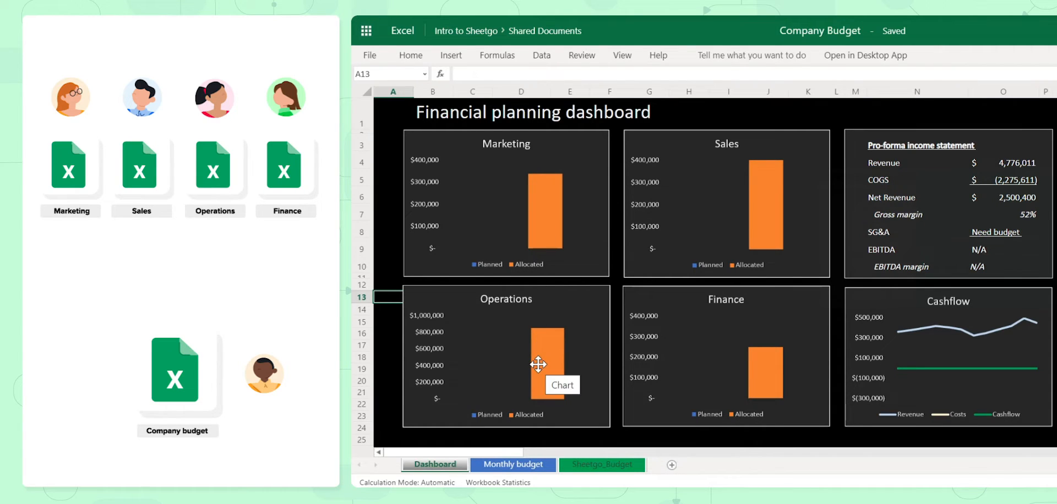
{"action": "mouse_move", "coordinate": [498, 186]}
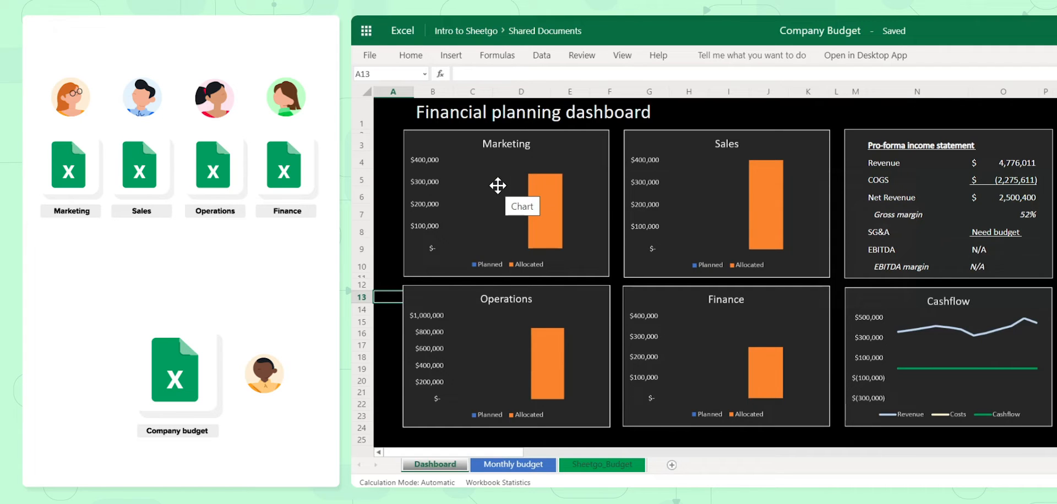
{"action": "mouse_move", "coordinate": [930, 162]}
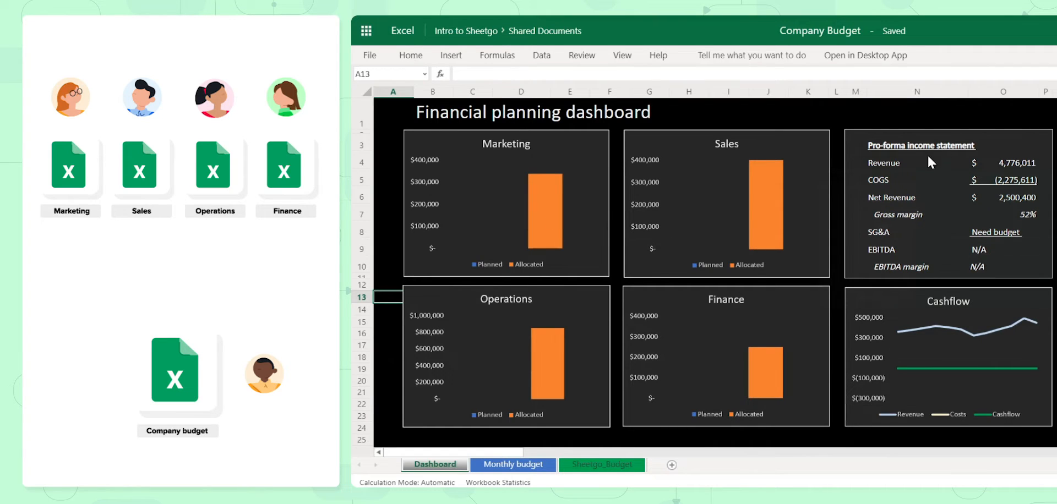
{"action": "mouse_move", "coordinate": [916, 221]}
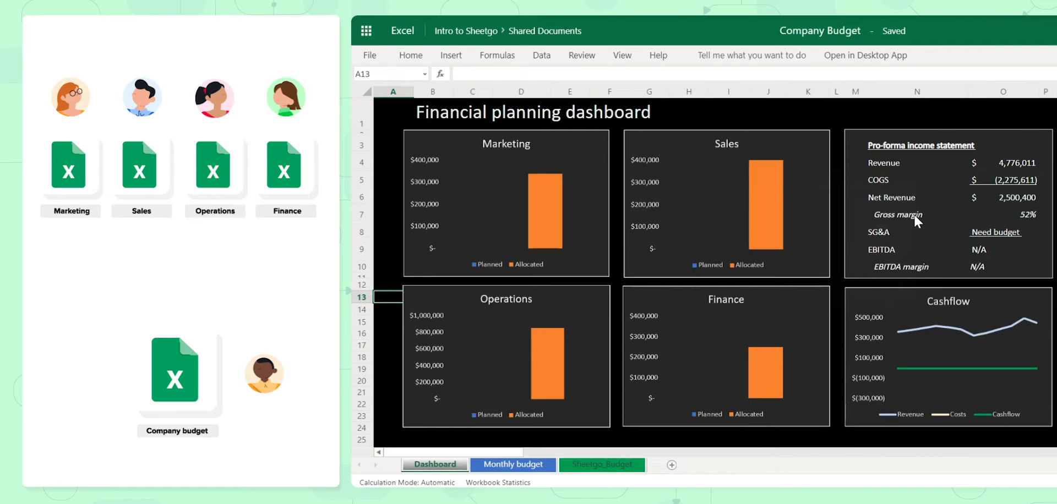
{"action": "mouse_move", "coordinate": [176, 263]}
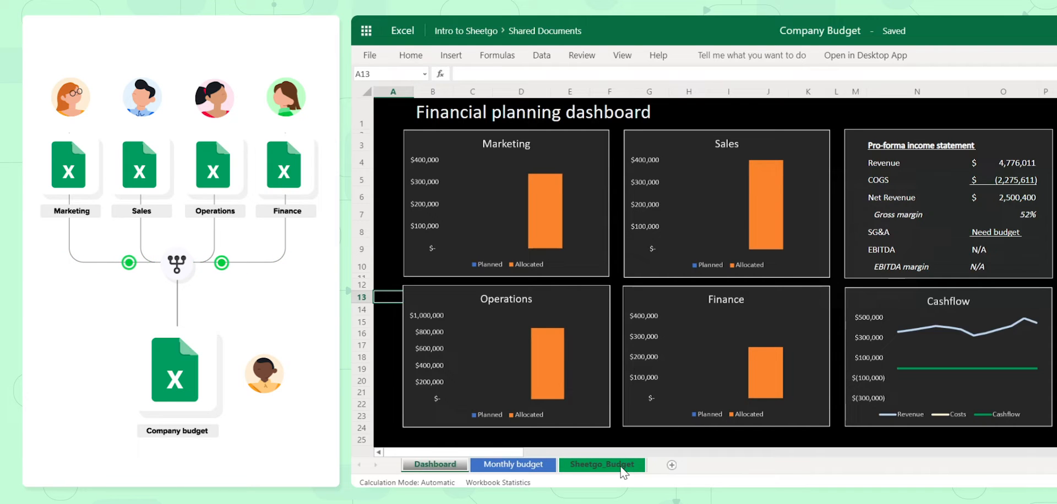
- View the empty Sheetgo_Budget sheet, then return to the Dashboard sheet
{"action": "left_click", "coordinate": [601, 464]}
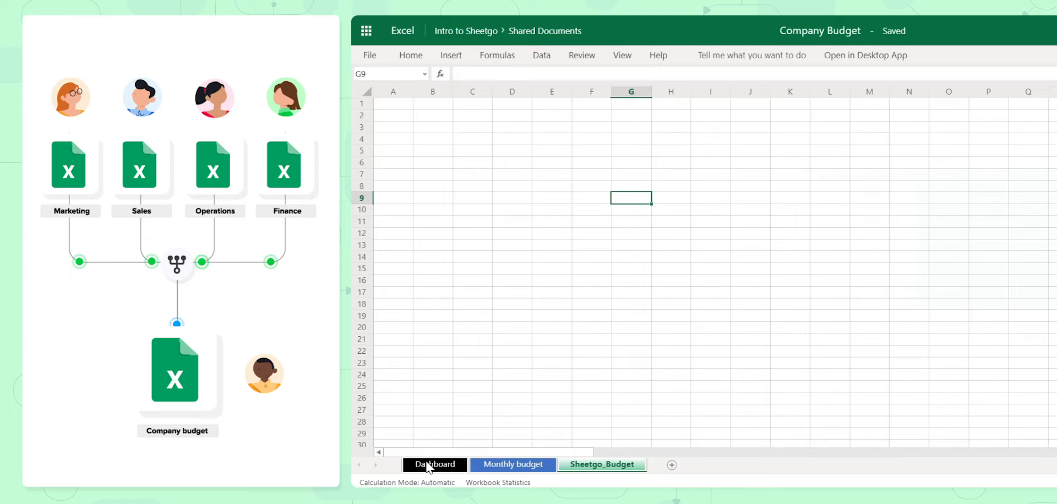
{"action": "left_click", "coordinate": [435, 465]}
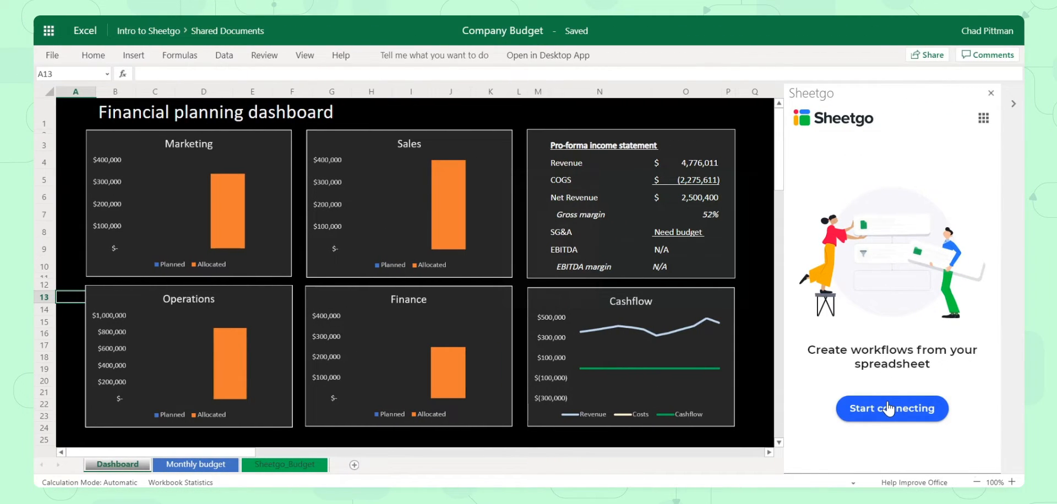
- Start a new Sheetgo connection importing from multiple files and open the file picker
{"action": "left_click", "coordinate": [891, 408]}
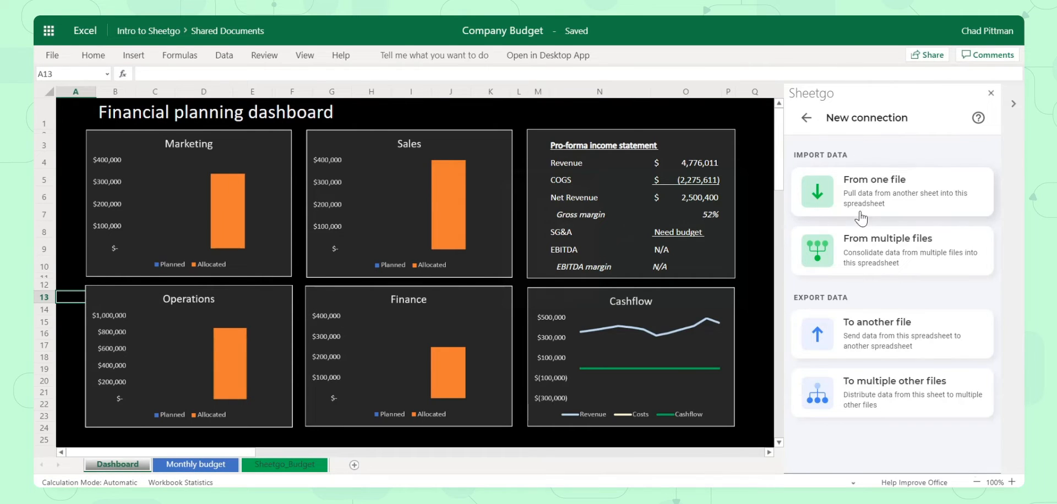
{"action": "mouse_move", "coordinate": [880, 258]}
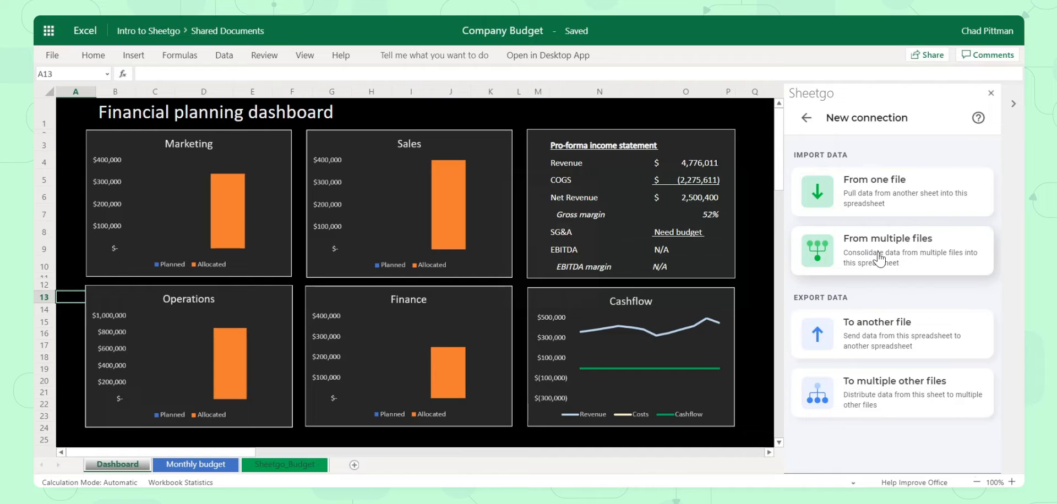
{"action": "left_click", "coordinate": [887, 250]}
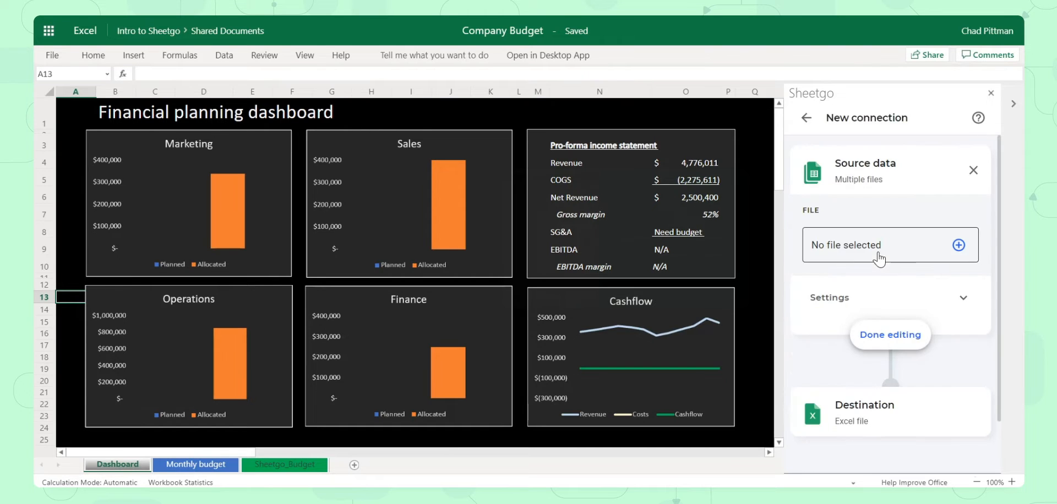
{"action": "left_click", "coordinate": [957, 245]}
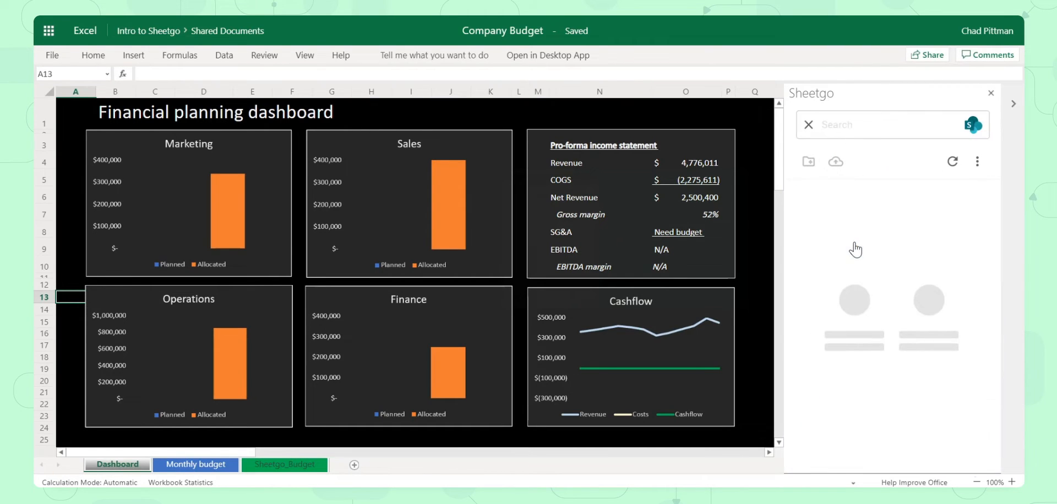
{"action": "mouse_move", "coordinate": [838, 209]}
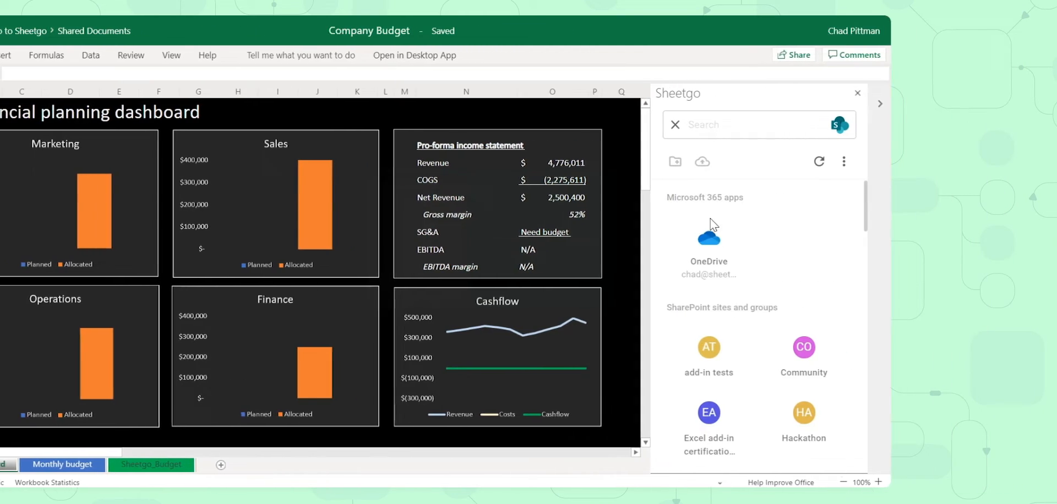
- Browse to the Intro to Sheetgo location and open its Department budgets folder
{"action": "left_click", "coordinate": [708, 237]}
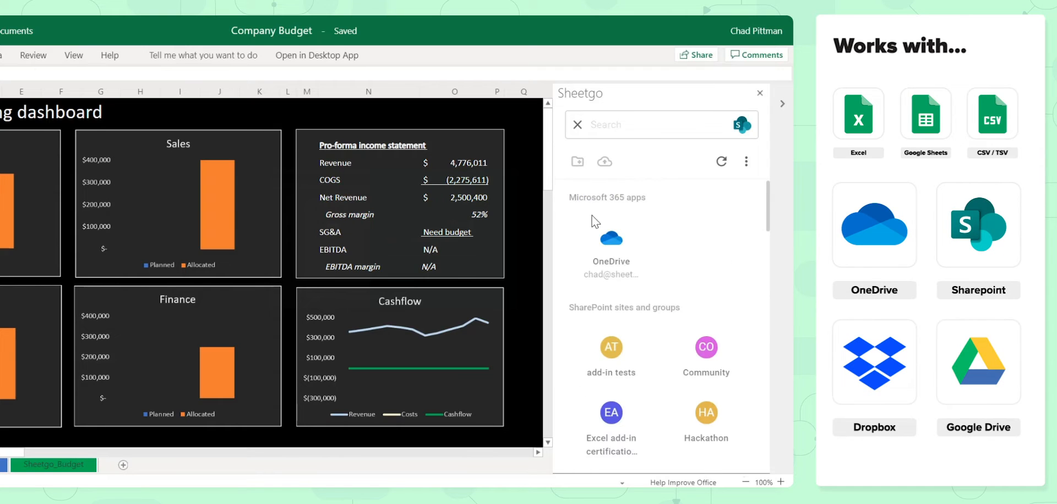
{"action": "scroll", "scroll_direction": "down", "scroll_amount": 3}
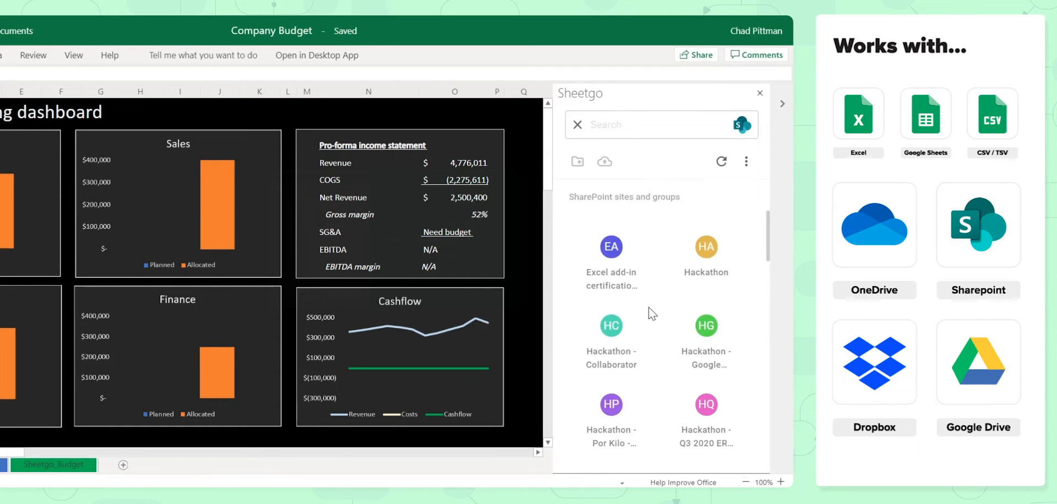
{"action": "scroll", "scroll_direction": "down", "scroll_amount": 3}
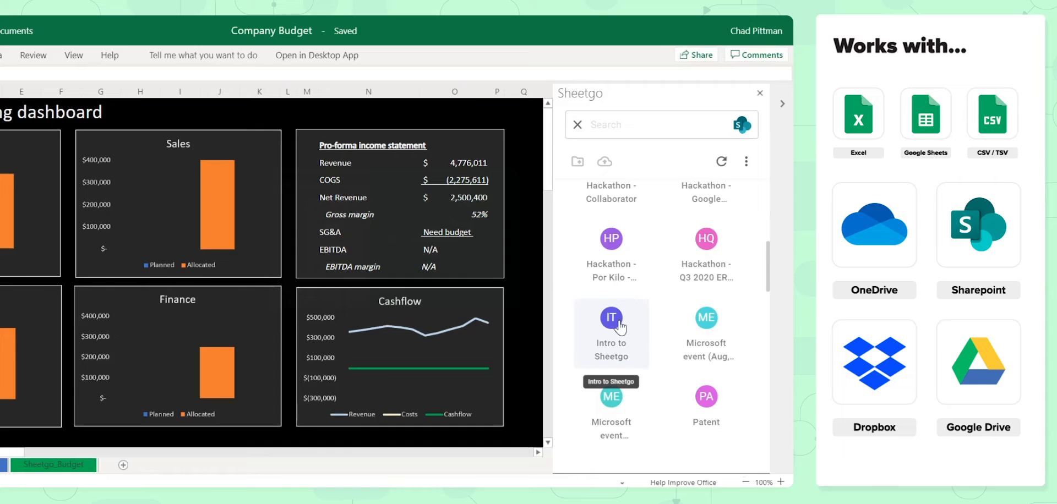
{"action": "left_click", "coordinate": [611, 318]}
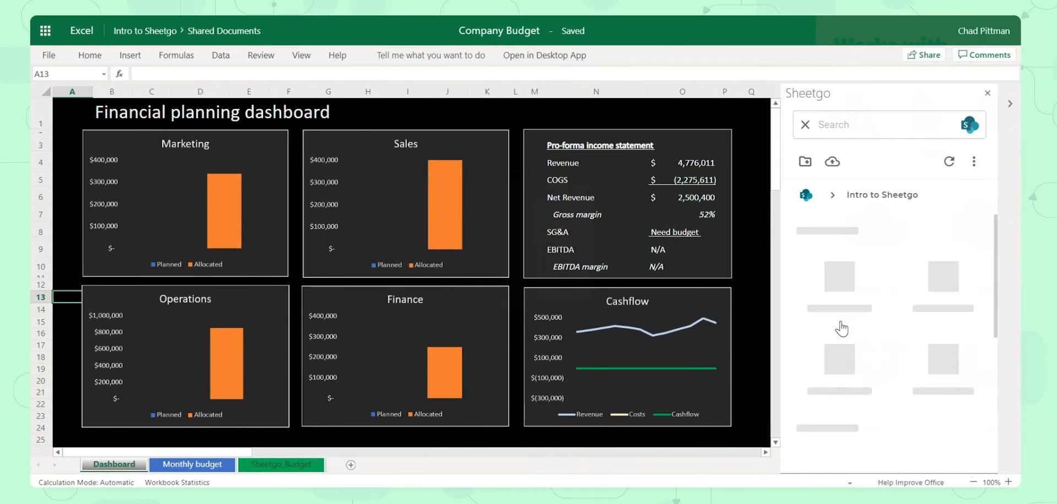
{"action": "mouse_move", "coordinate": [835, 312]}
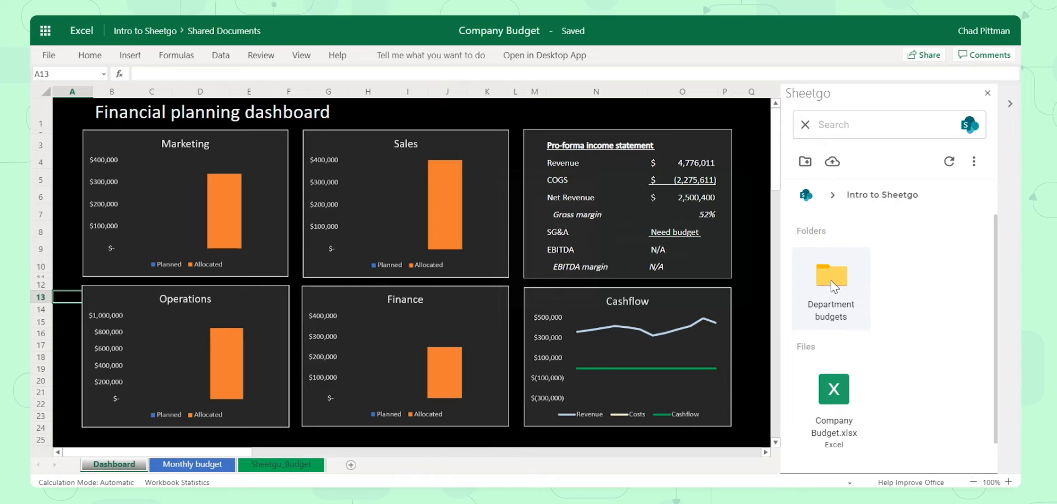
{"action": "double_click", "coordinate": [831, 279]}
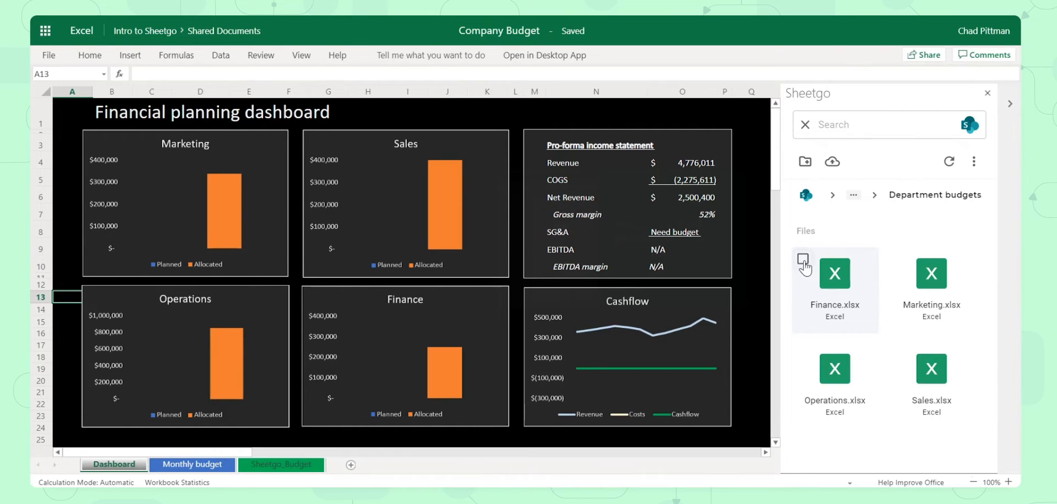
- Select Finance, Operations and Sales with Marketing as the four source workbooks, and confirm
{"action": "left_click", "coordinate": [804, 260]}
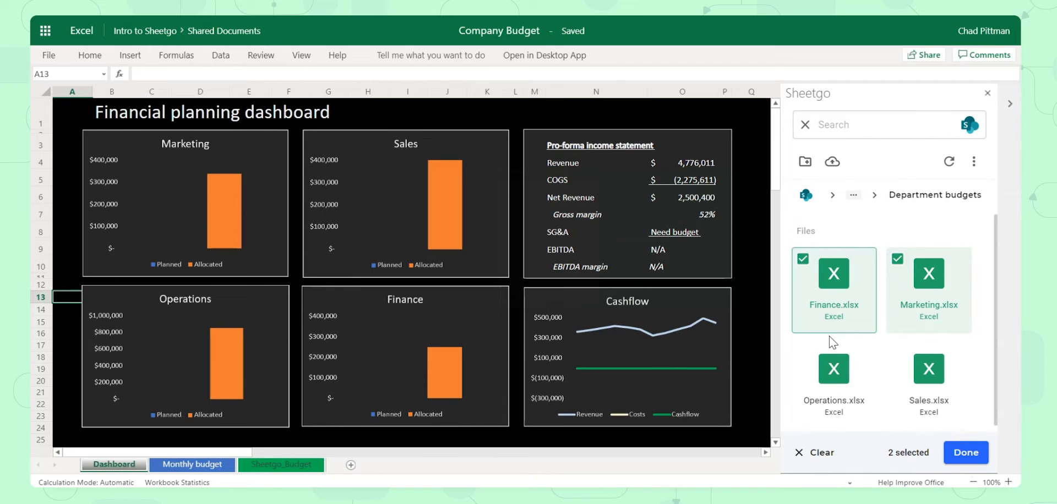
{"action": "left_click", "coordinate": [833, 369]}
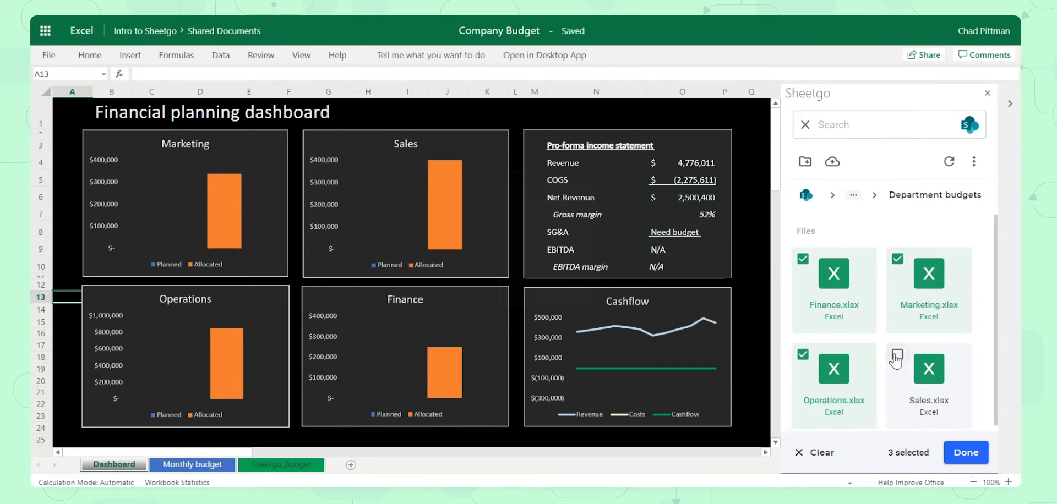
{"action": "left_click", "coordinate": [897, 352]}
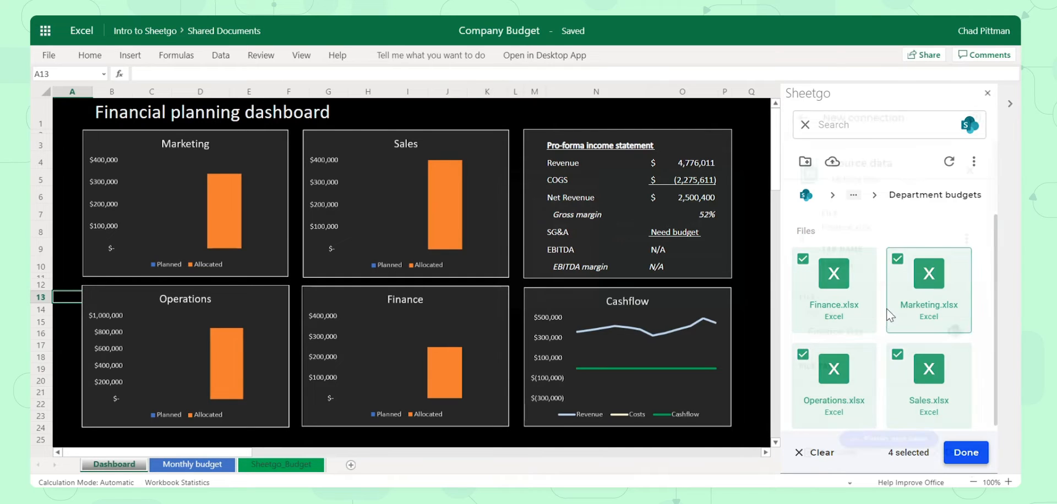
{"action": "left_click", "coordinate": [965, 452]}
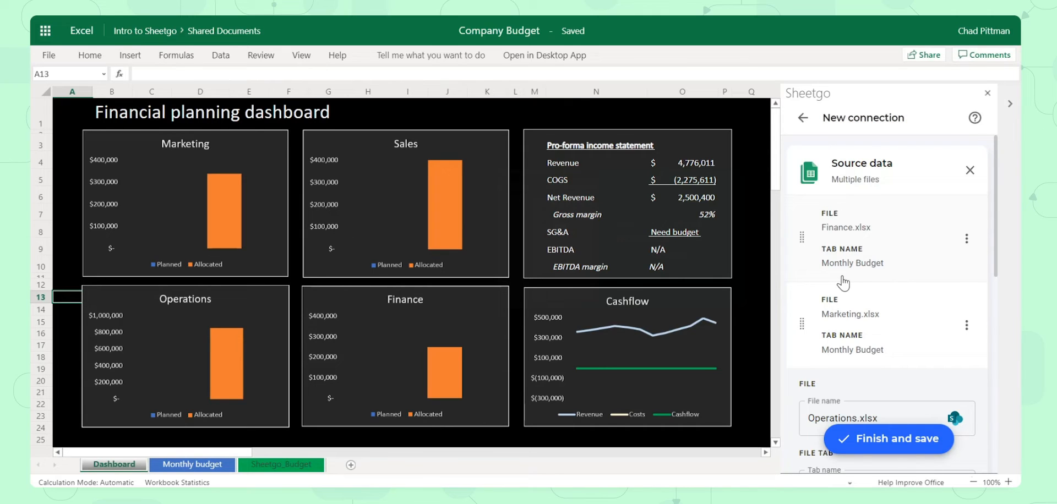
{"action": "mouse_move", "coordinate": [880, 266]}
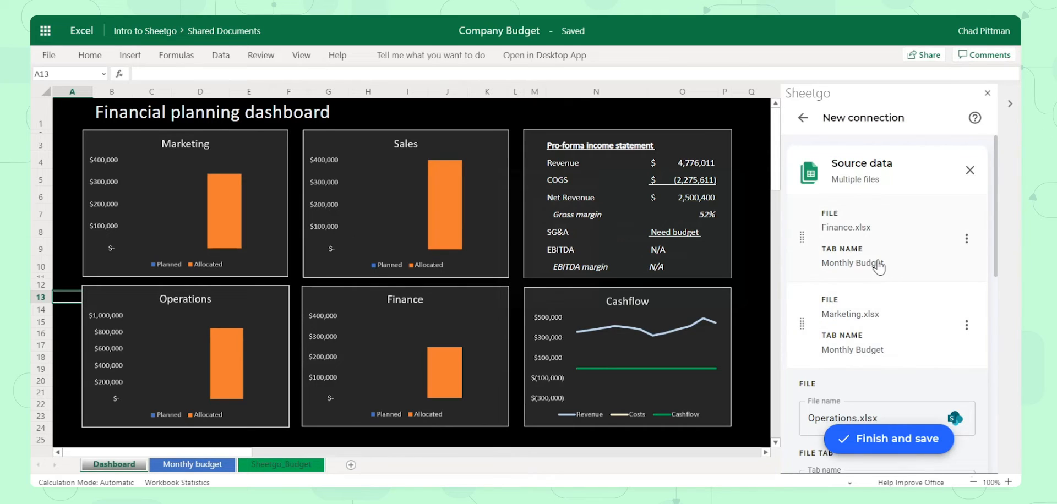
{"action": "mouse_move", "coordinate": [885, 309]}
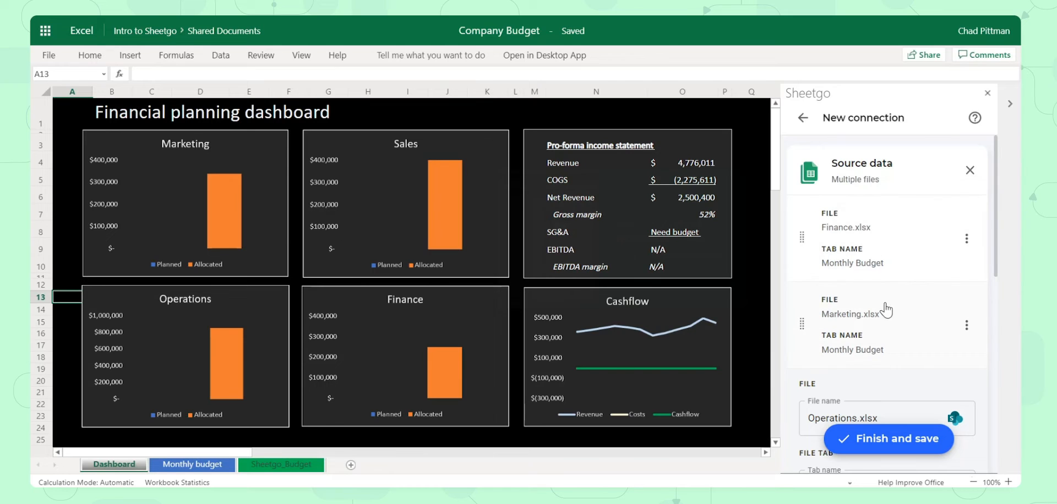
{"action": "mouse_move", "coordinate": [873, 278]}
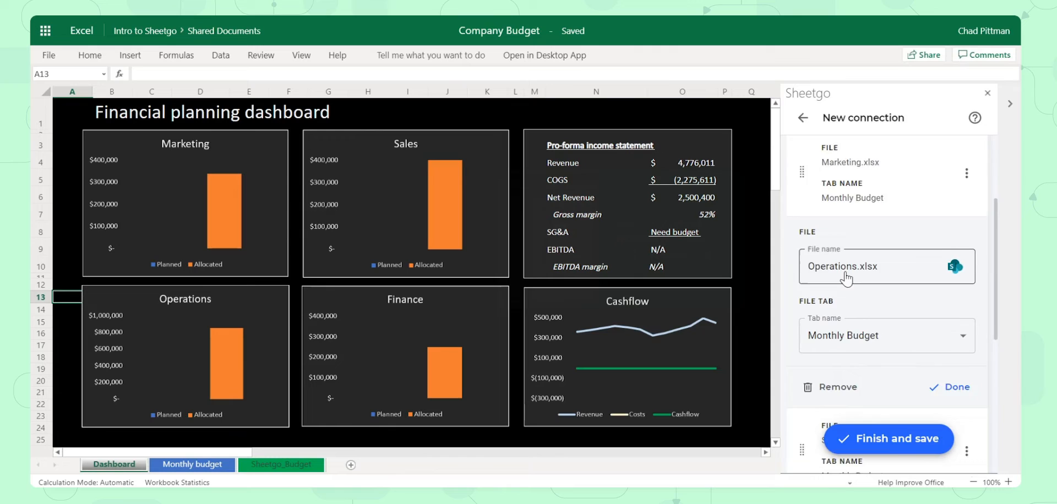
- Open the Operations.xlsx source card to confirm it reads the Monthly Budget tab
{"action": "left_click", "coordinate": [954, 387]}
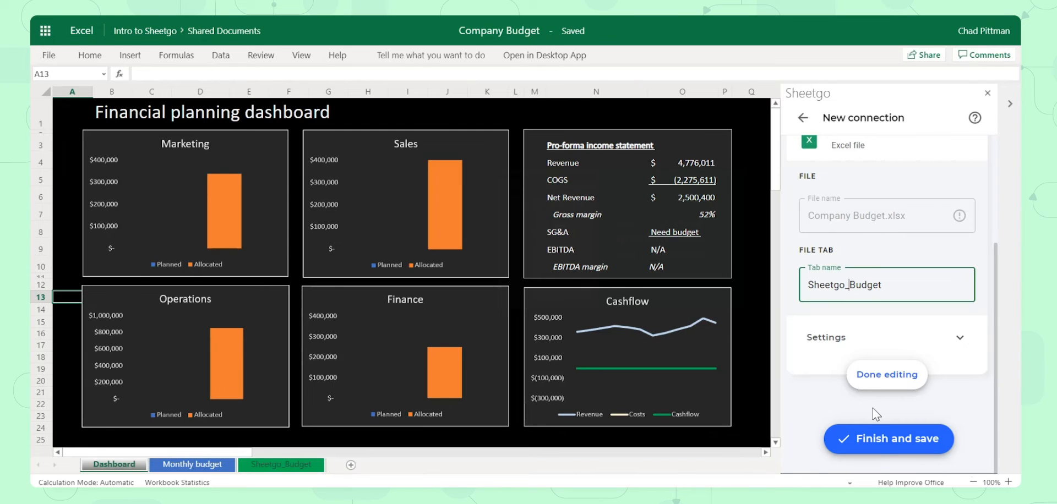
{"action": "mouse_move", "coordinate": [843, 349]}
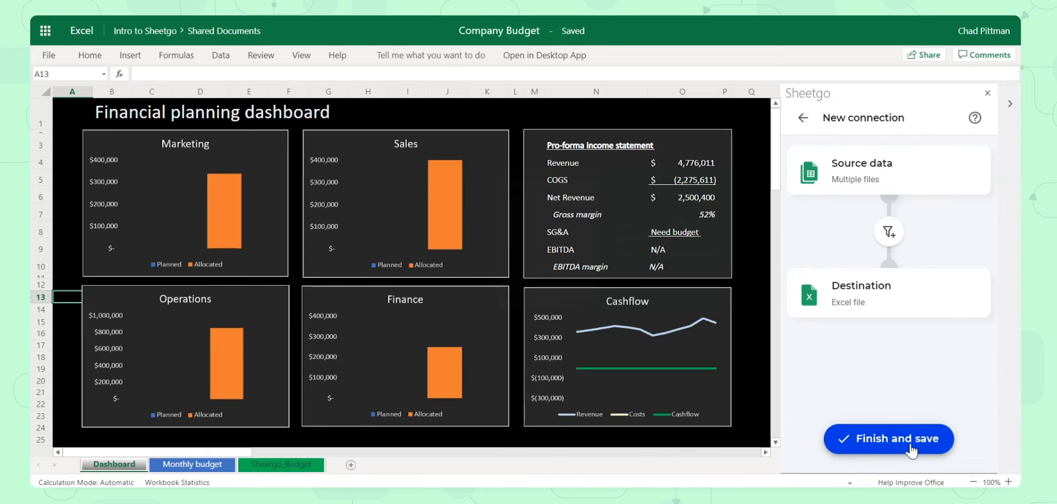
- Finish and save the connection writing to the Sheetgo_Budget tab of Company Budget.xlsx
{"action": "left_click", "coordinate": [889, 438]}
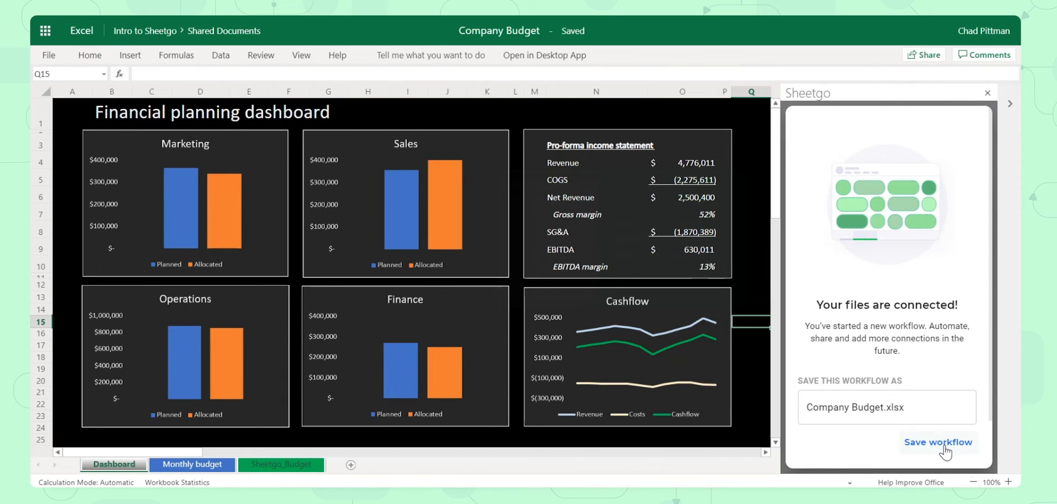
- Save the Sheetgo workflow under the name Company Budget.xlsx
{"action": "left_click", "coordinate": [937, 441]}
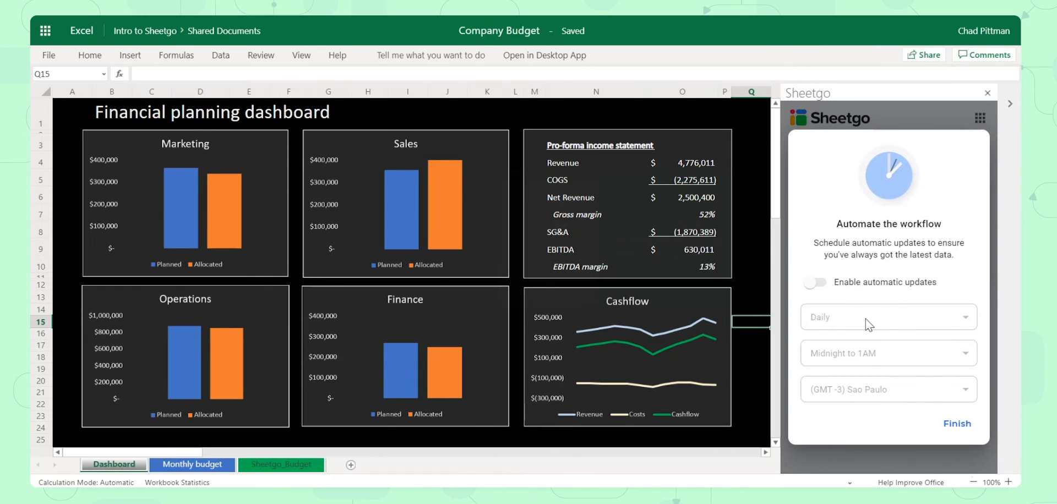
- Close the automation prompt with Finish, leaving automatic updates disabled
{"action": "left_click", "coordinate": [955, 423]}
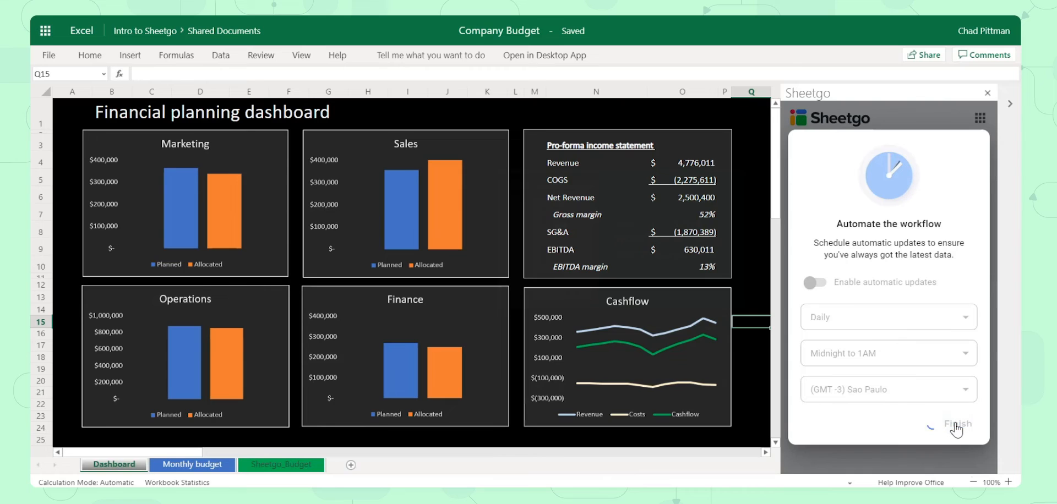
{"action": "left_click", "coordinate": [957, 424]}
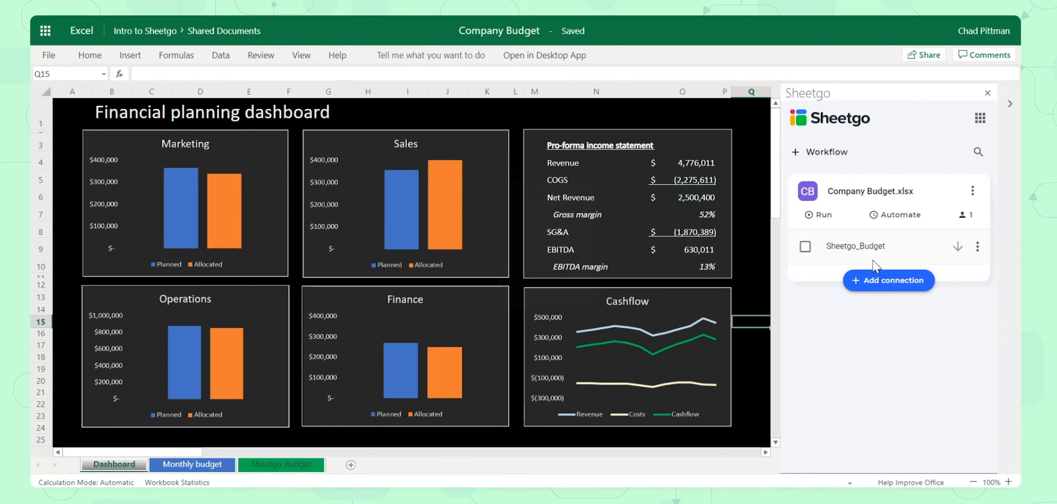
{"action": "mouse_move", "coordinate": [820, 152]}
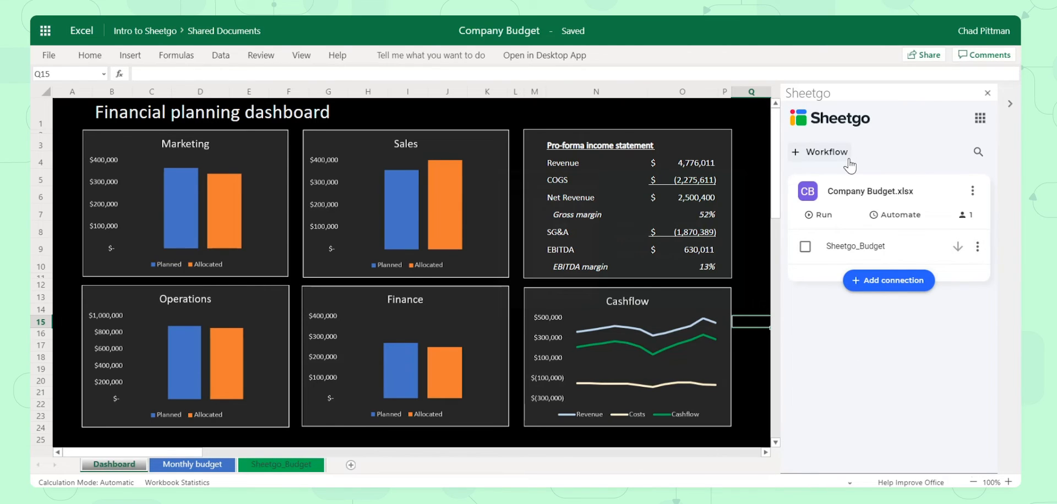